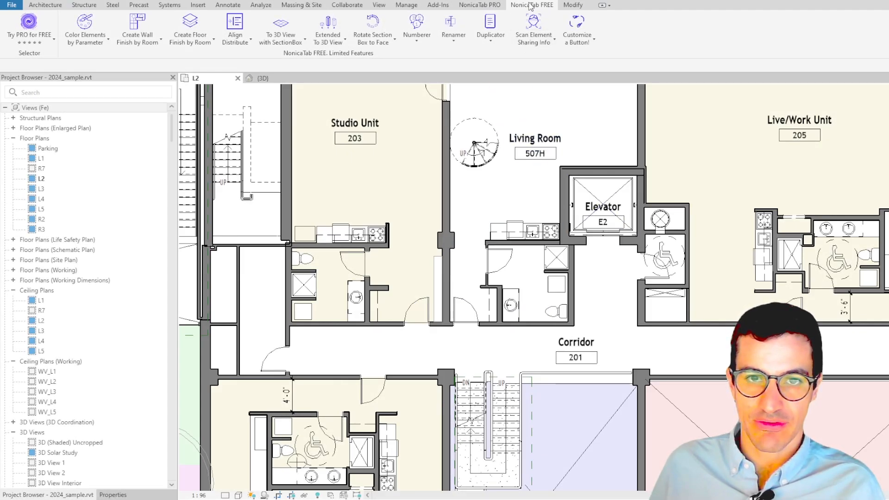
{"action": "mouse_move", "coordinate": [417, 26]}
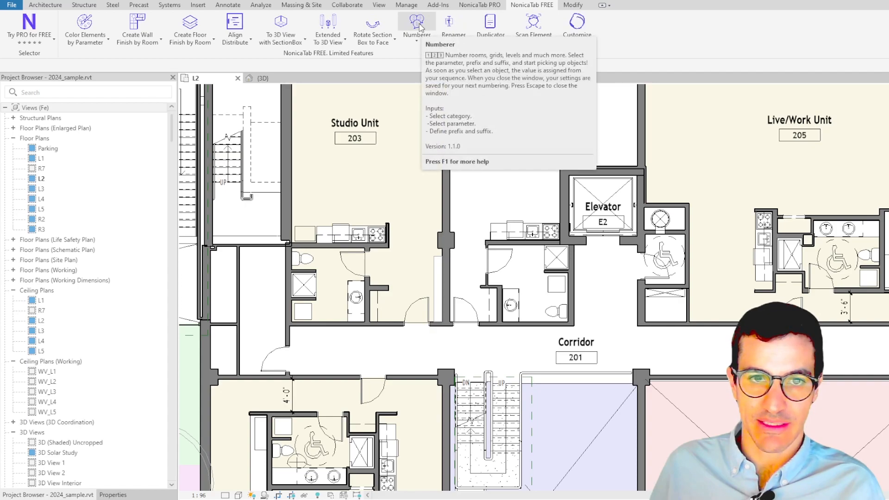
- Launch the NonicaTab Numberer (Number Elements) tool on the L2 floor plan
{"action": "left_click", "coordinate": [416, 26]}
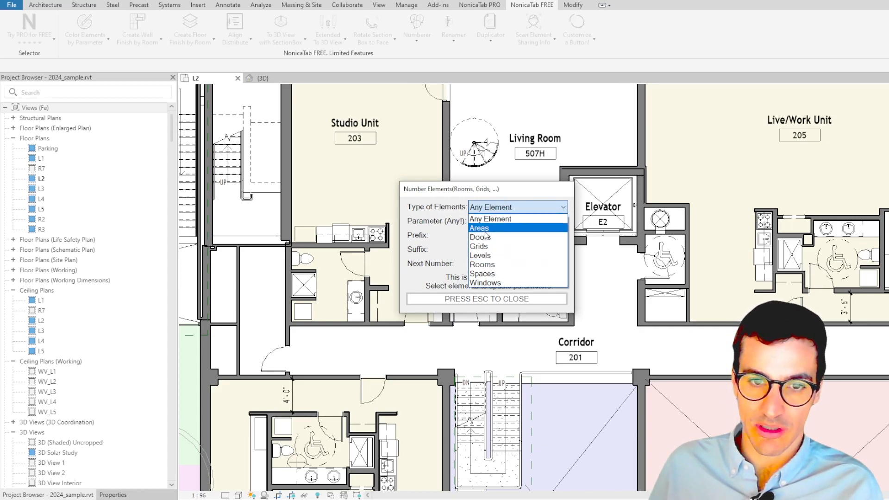
- Choose Rooms as the element type to be numbered
{"action": "left_click", "coordinate": [482, 265]}
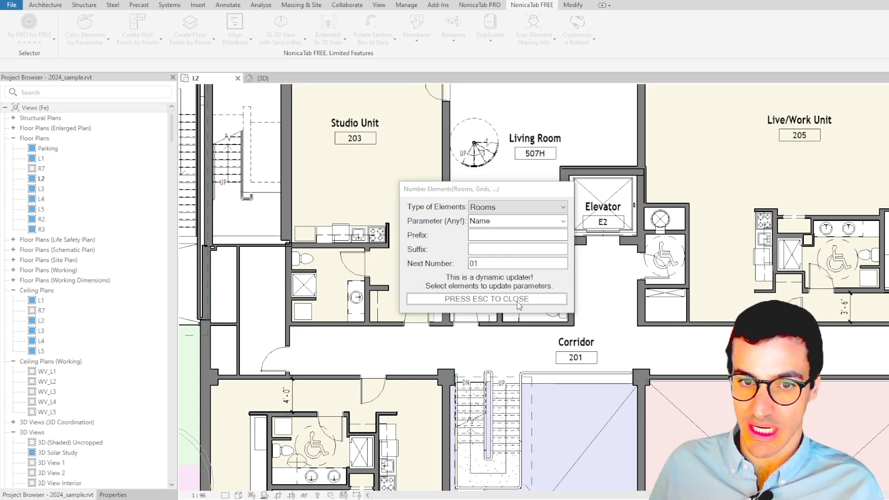
{"action": "left_click", "coordinate": [517, 206]}
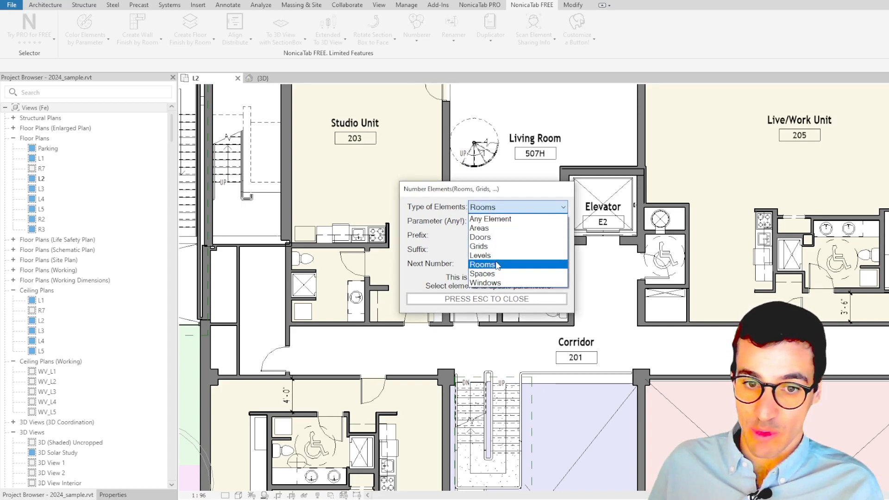
{"action": "left_click", "coordinate": [482, 264]}
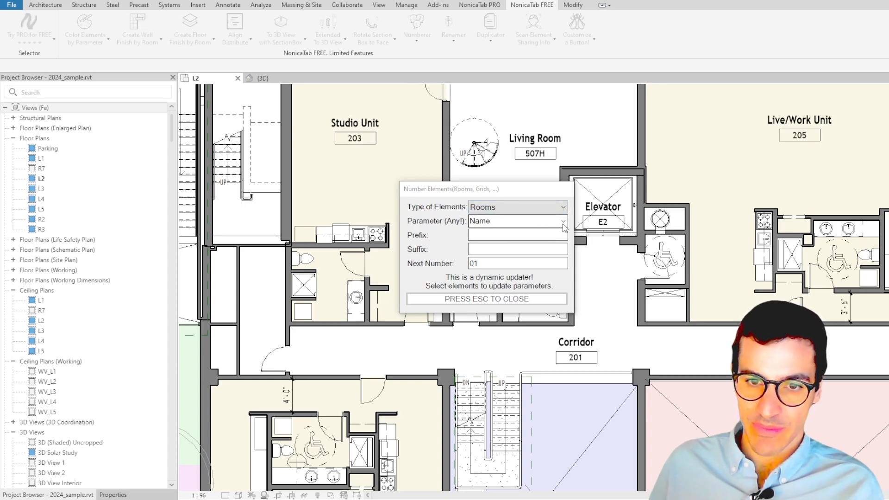
- Set the target parameter to the room Number parameter
{"action": "left_click", "coordinate": [563, 220]}
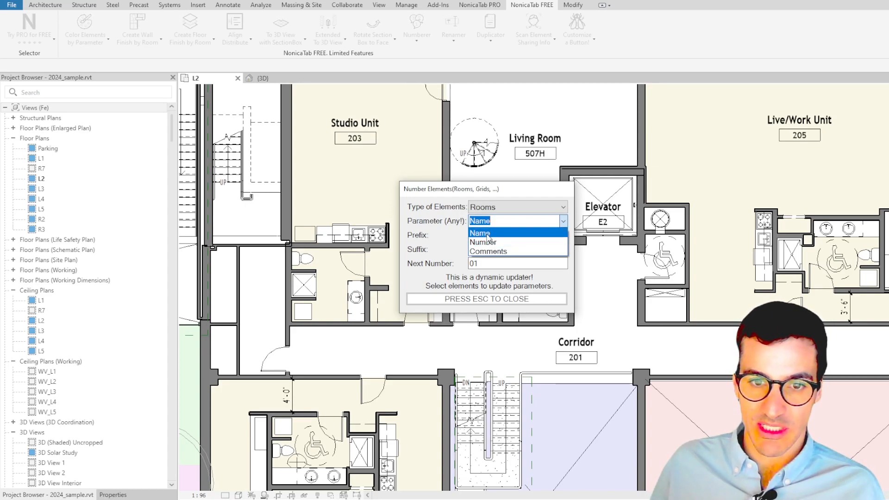
{"action": "left_click", "coordinate": [480, 233]}
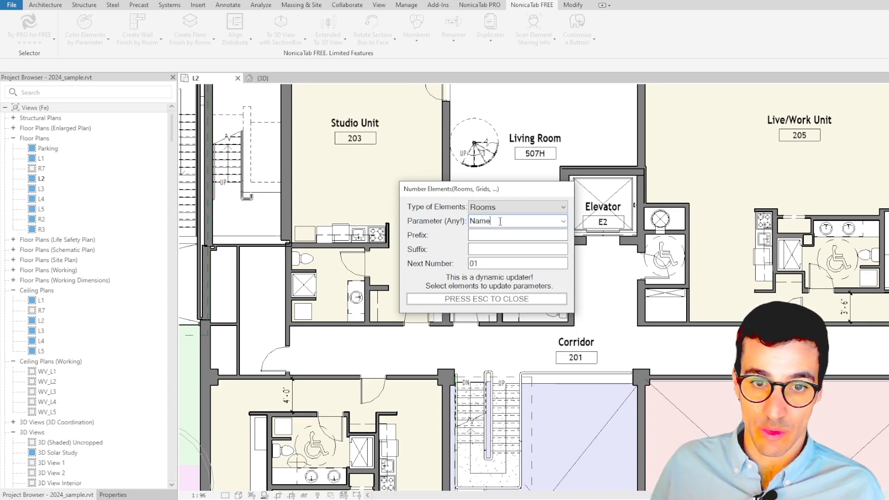
{"action": "type", "text": "YourPar"}
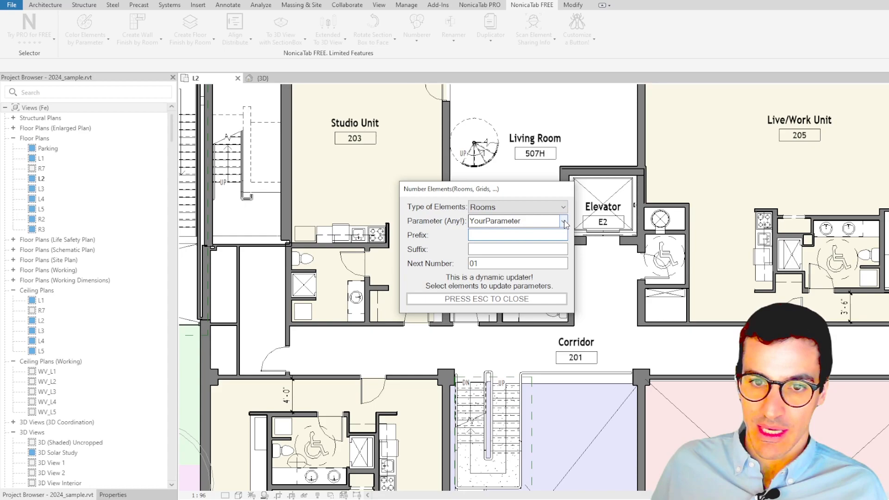
{"action": "left_click", "coordinate": [562, 220]}
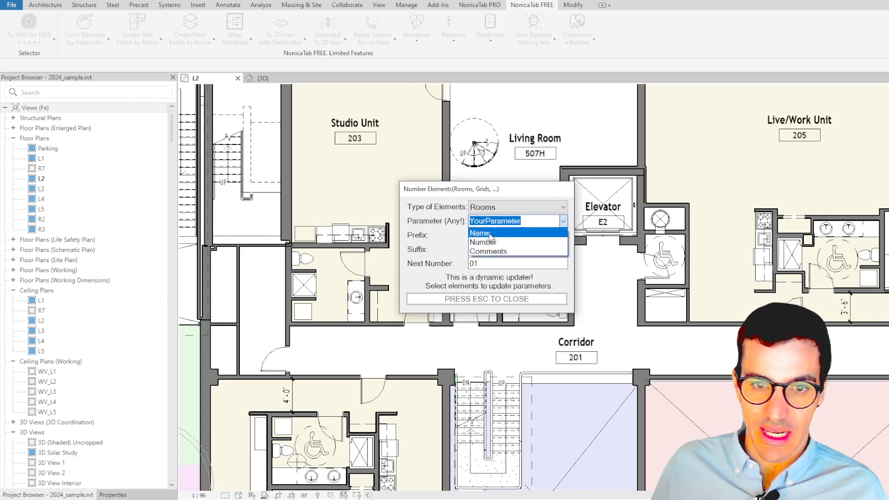
{"action": "left_click", "coordinate": [483, 241]}
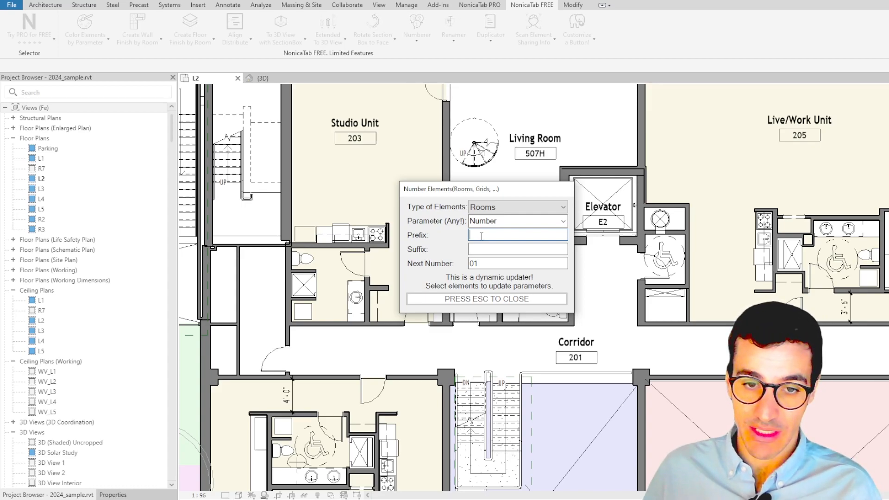
- Enter prefix L2_ and suffix _Suf for the room numbers
{"action": "type", "text": "L2"}
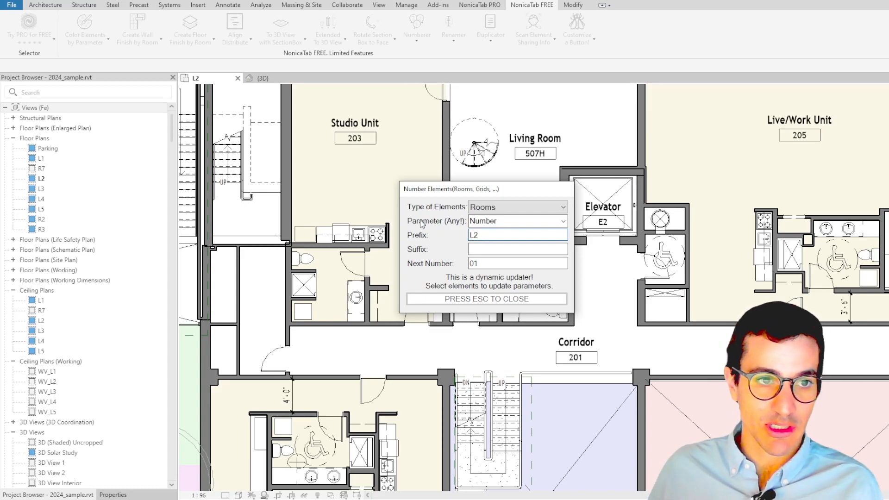
{"action": "left_click", "coordinate": [517, 234]}
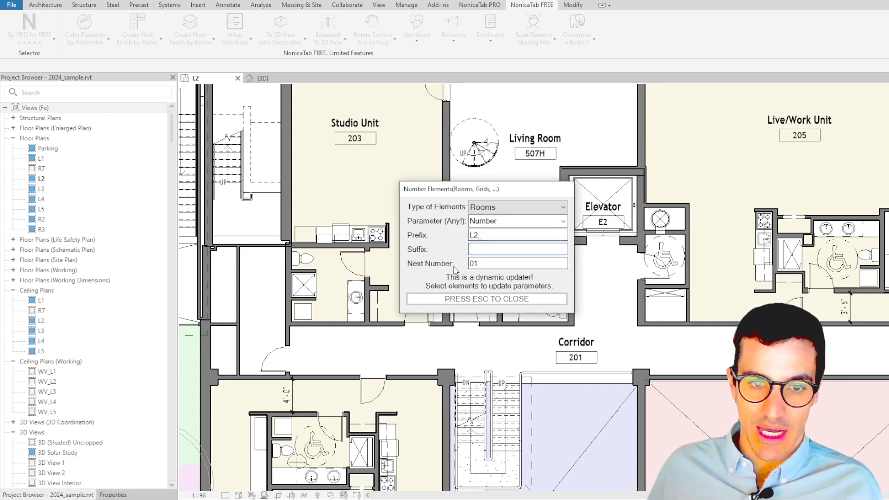
{"action": "left_click", "coordinate": [515, 250]}
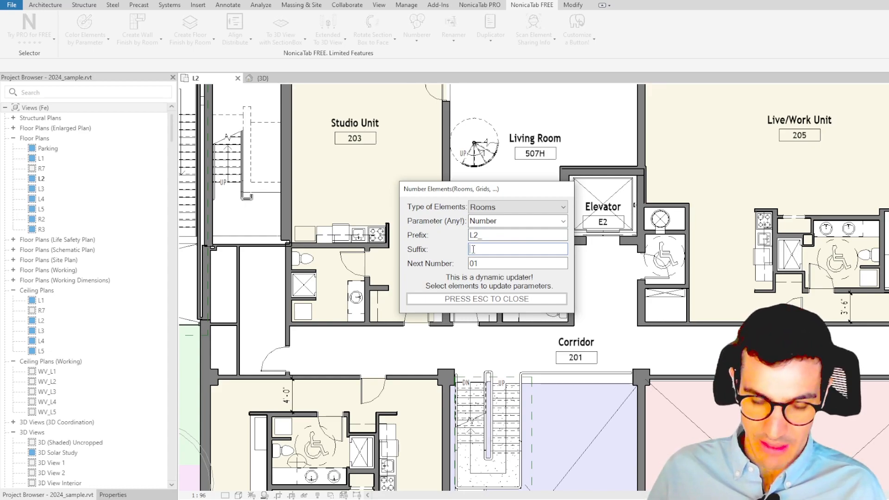
{"action": "type", "text": "Suf"}
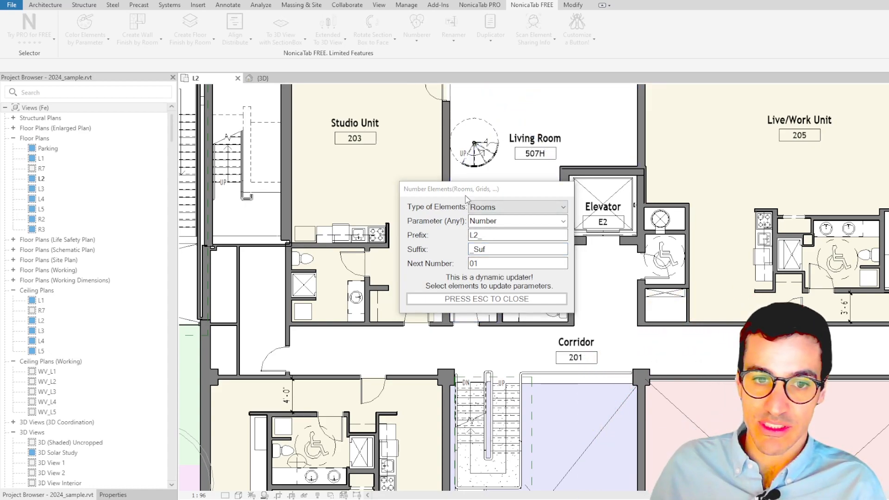
- Set the starting number to 1 and run the numbering on the first L2 room
{"action": "left_click", "coordinate": [516, 263]}
{"action": "type", "text": "001"}
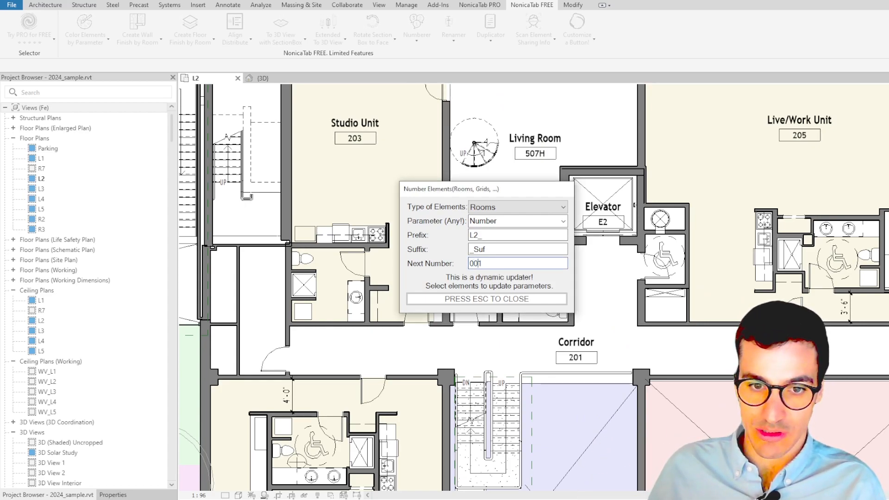
{"action": "key", "text": "Backspace"}
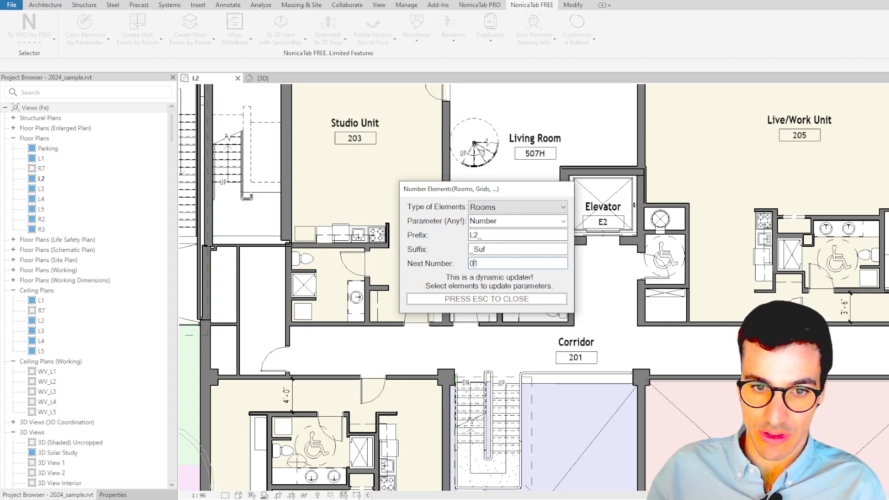
{"action": "type", "text": "1"}
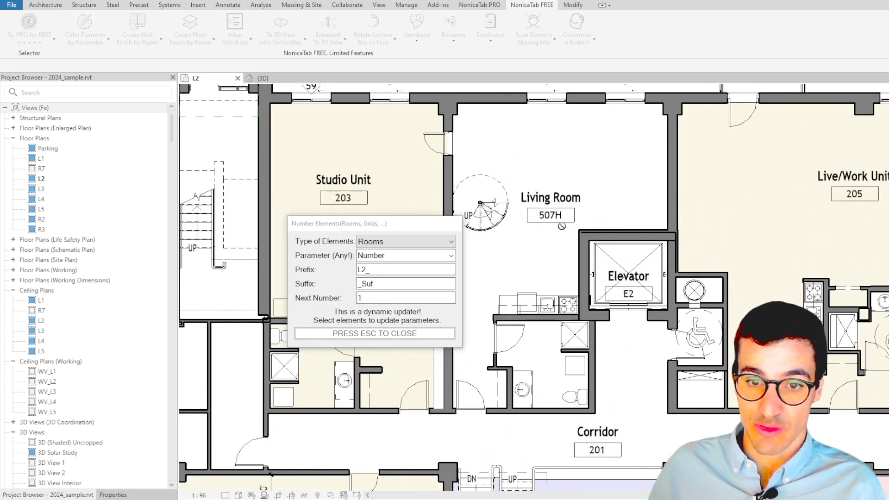
{"action": "left_click", "coordinate": [550, 216]}
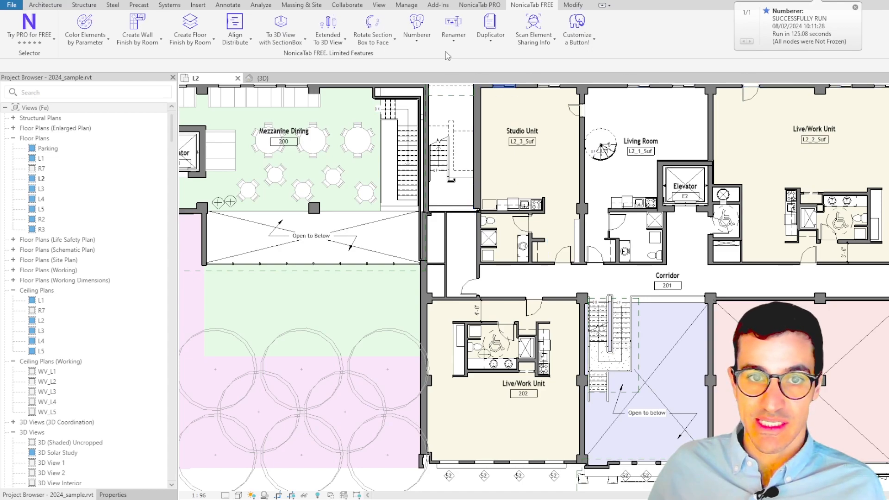
- Number the remaining L2 rooms through L2_4_Suf and finish the run
{"action": "left_click", "coordinate": [417, 28]}
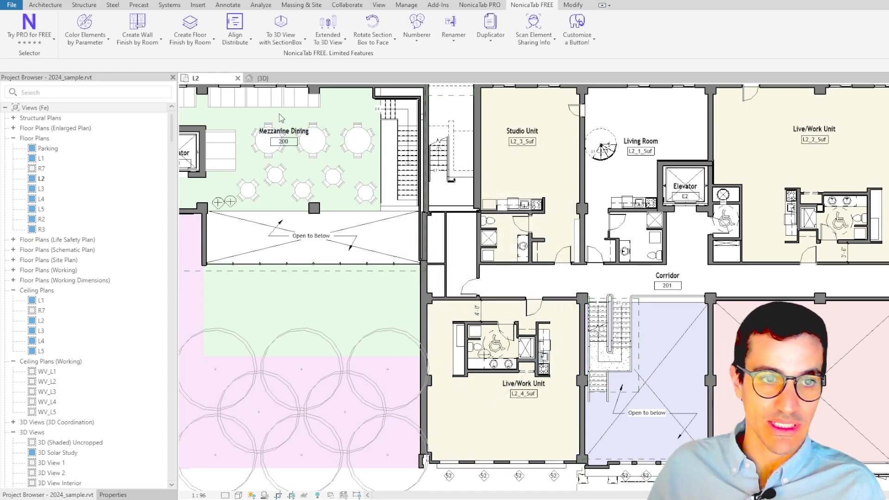
- In the 3D view, set Numberer to Any Element writing to the Mark parameter
{"action": "left_click", "coordinate": [262, 78]}
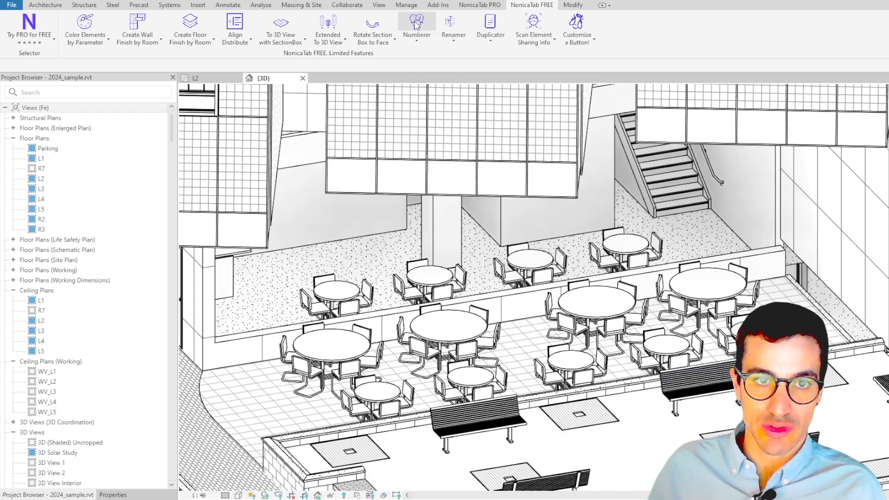
{"action": "left_click", "coordinate": [416, 25]}
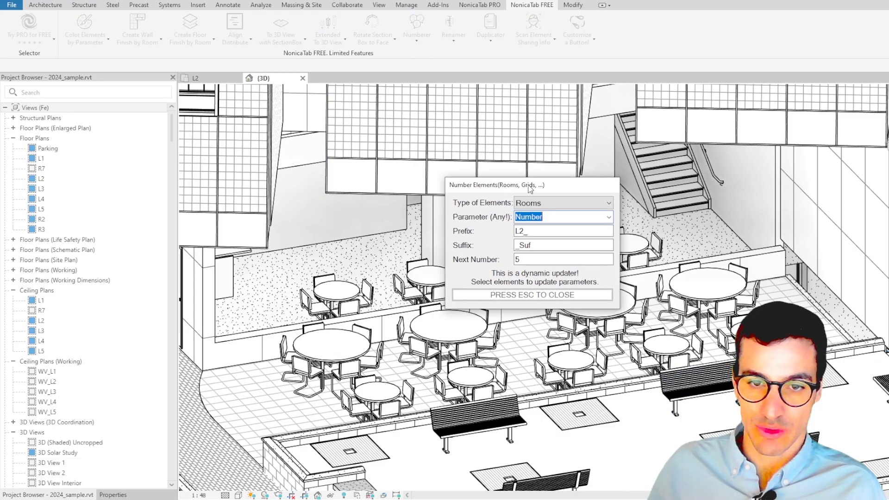
{"action": "left_click", "coordinate": [562, 203]}
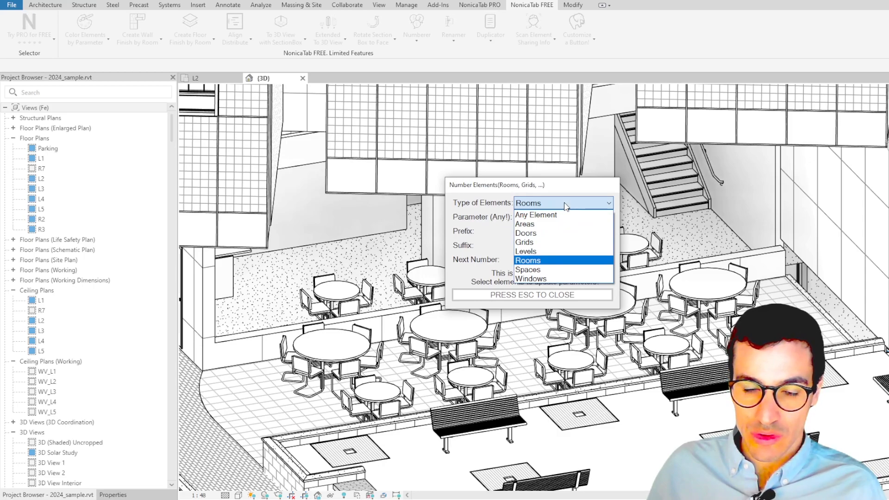
{"action": "left_click", "coordinate": [535, 214]}
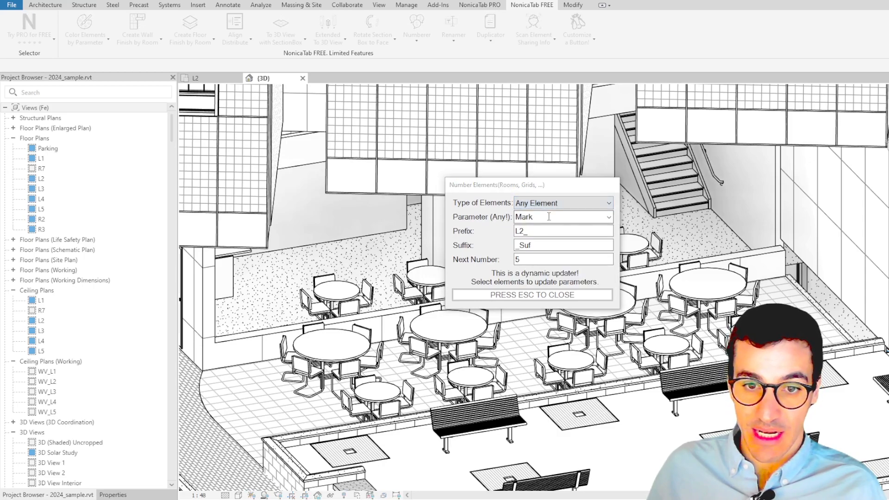
{"action": "left_click", "coordinate": [609, 217]}
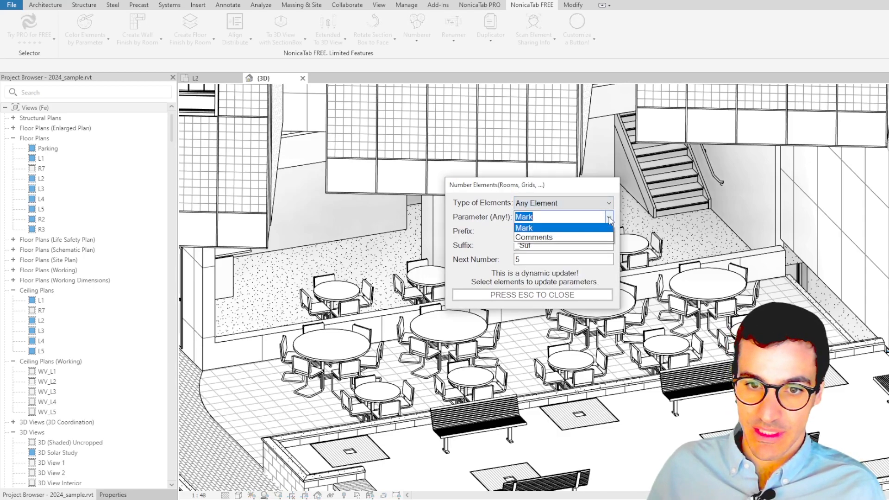
{"action": "left_click", "coordinate": [522, 217]}
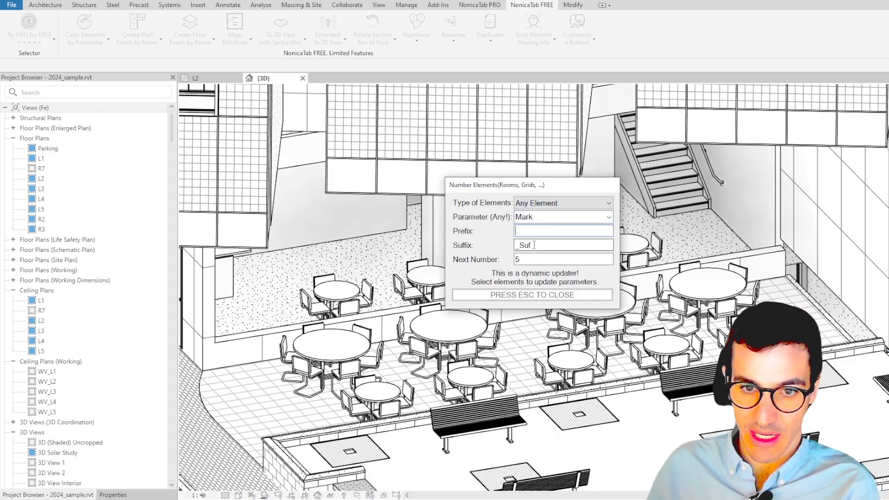
- Set prefix Fur_ and give the first dining table the mark Fur_01
{"action": "left_click", "coordinate": [561, 231]}
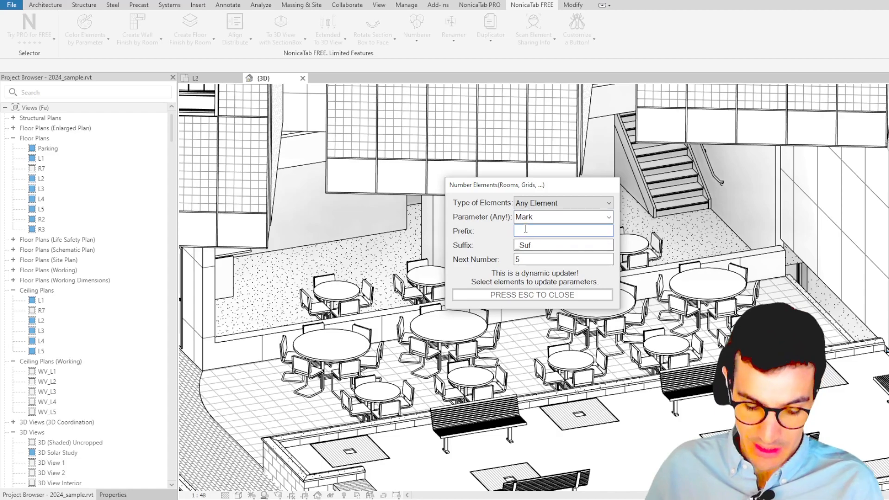
{"action": "type", "text": "Fur_"}
{"action": "left_click", "coordinate": [563, 259]}
{"action": "type", "text": "01"}
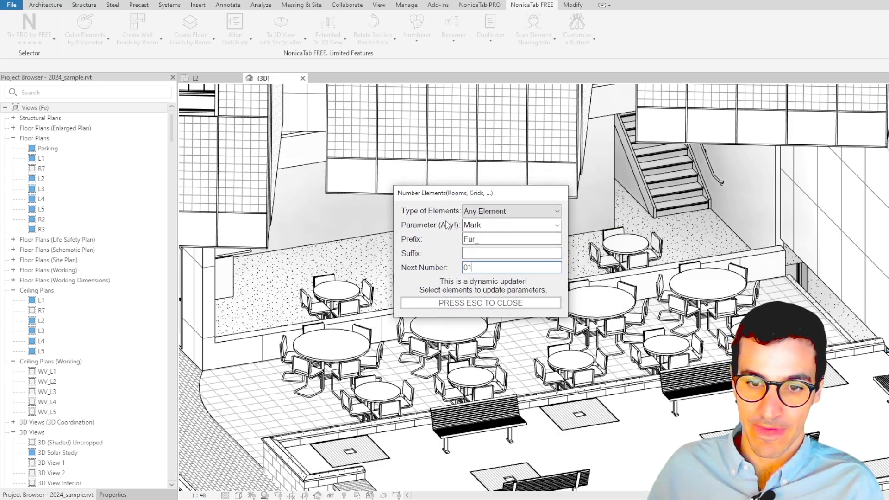
{"action": "left_click", "coordinate": [592, 310]}
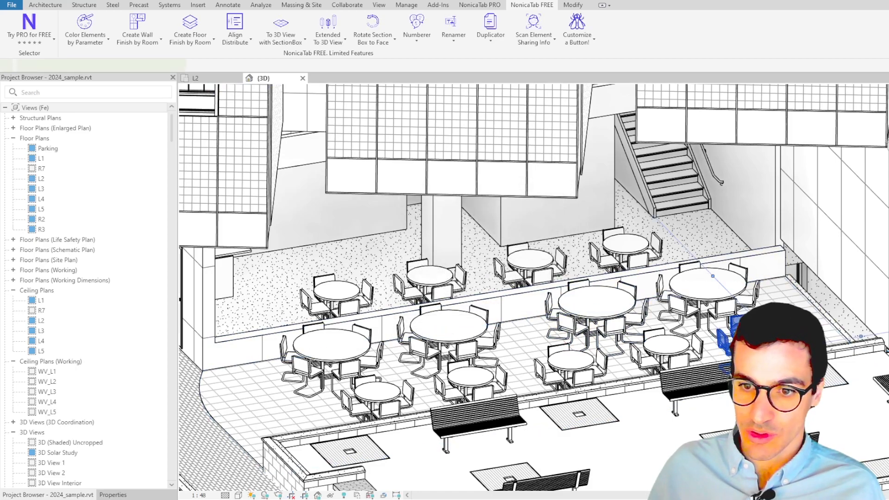
- Select a round dining table to review its Mark in the Properties palette
{"action": "left_click", "coordinate": [708, 278]}
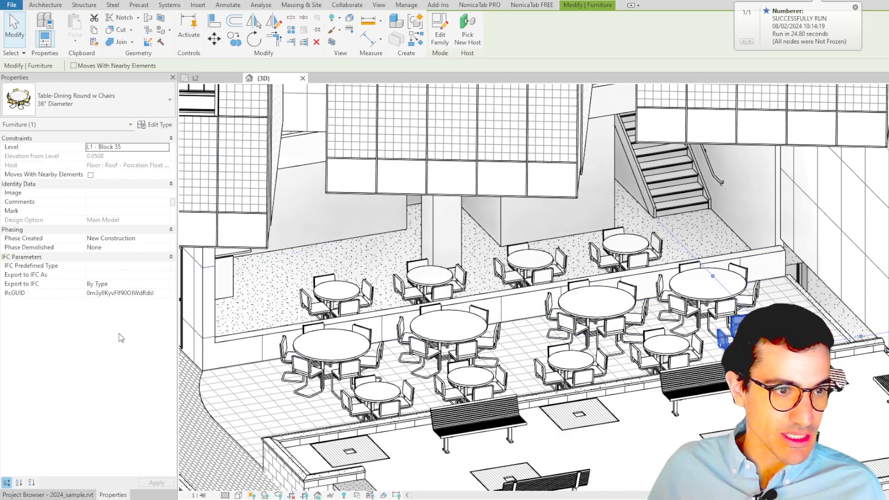
{"action": "mouse_move", "coordinate": [100, 219]}
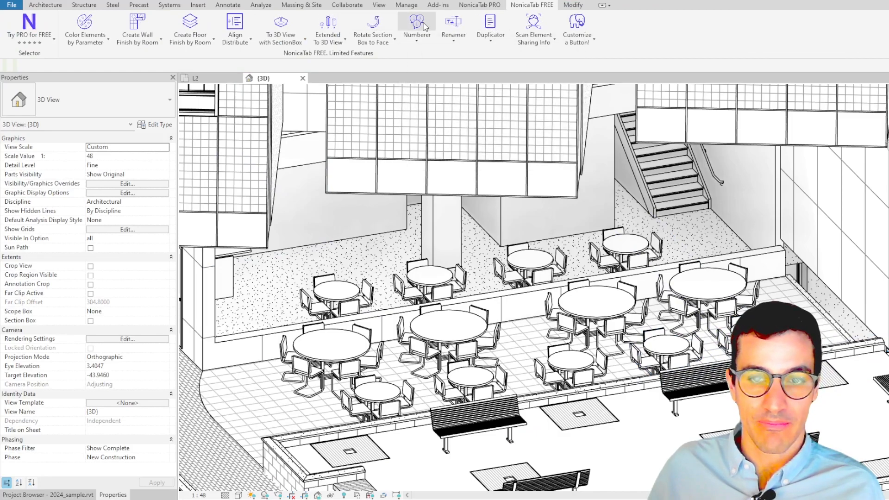
- Rerun Numberer and mark further dining tables from Fur_02 onward
{"action": "left_click", "coordinate": [416, 27]}
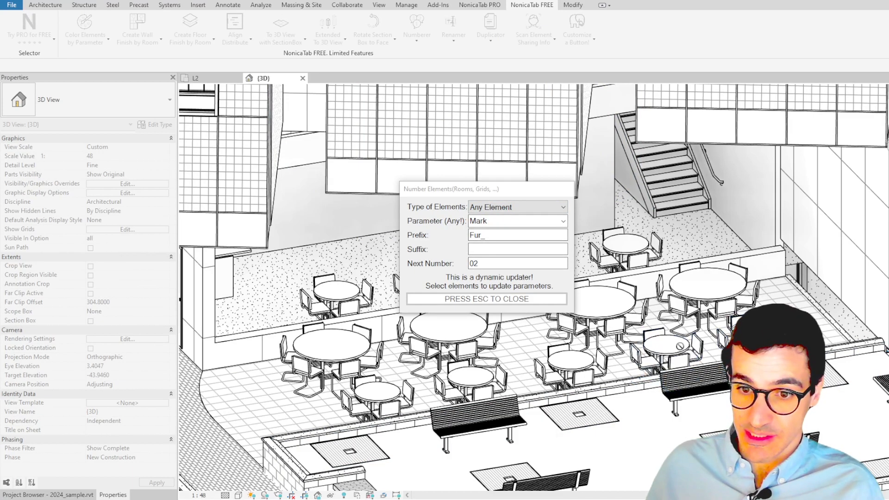
{"action": "left_click", "coordinate": [566, 368]}
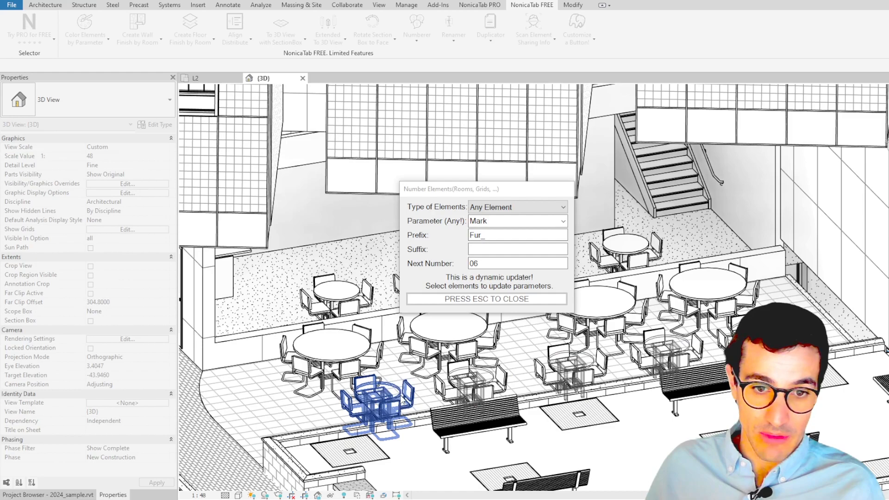
{"action": "left_click", "coordinate": [448, 340]}
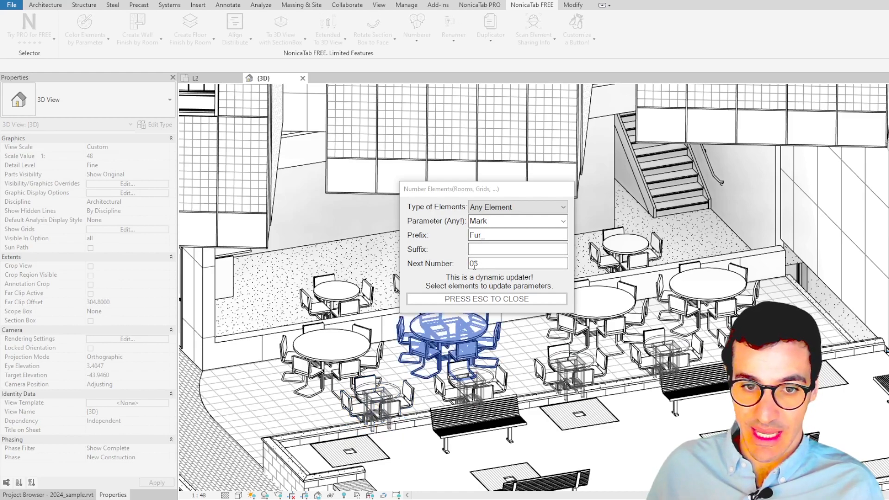